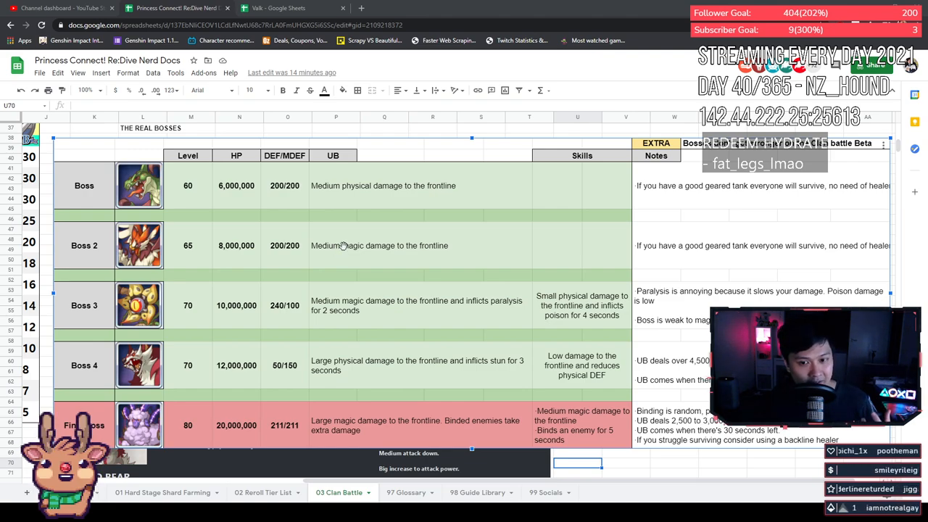
mouse_move(153, 192)
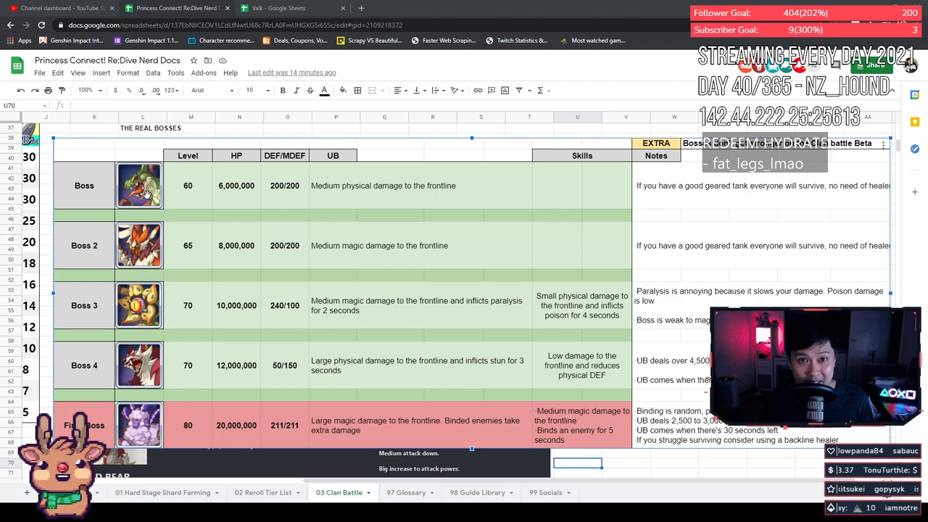
mouse_move(105, 172)
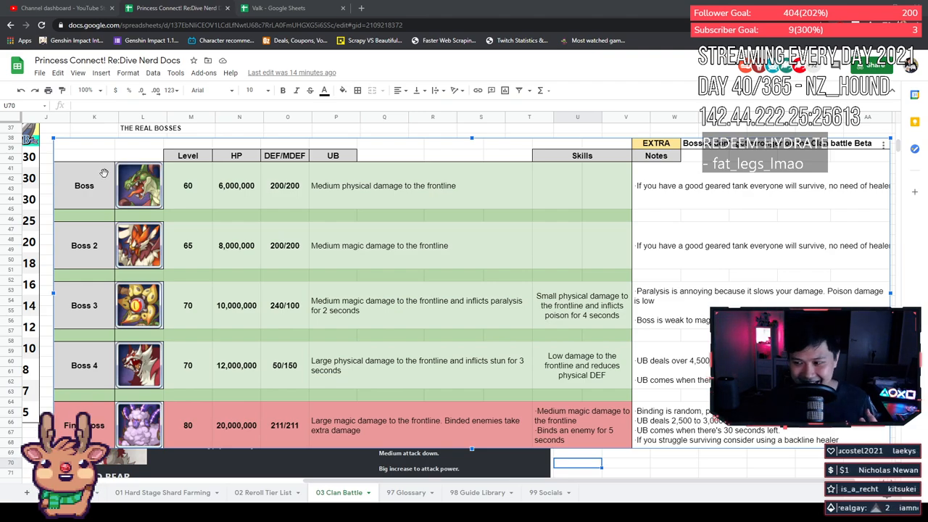
mouse_move(250, 193)
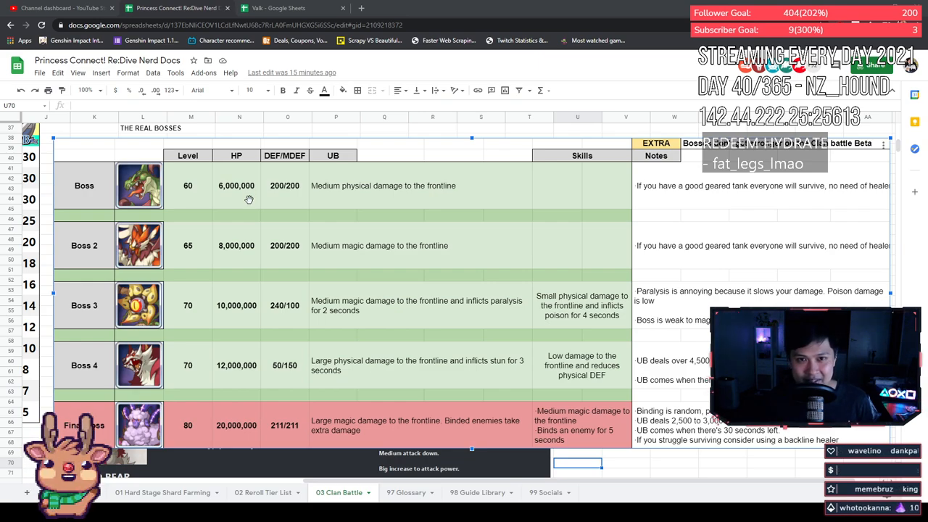
mouse_move(249, 195)
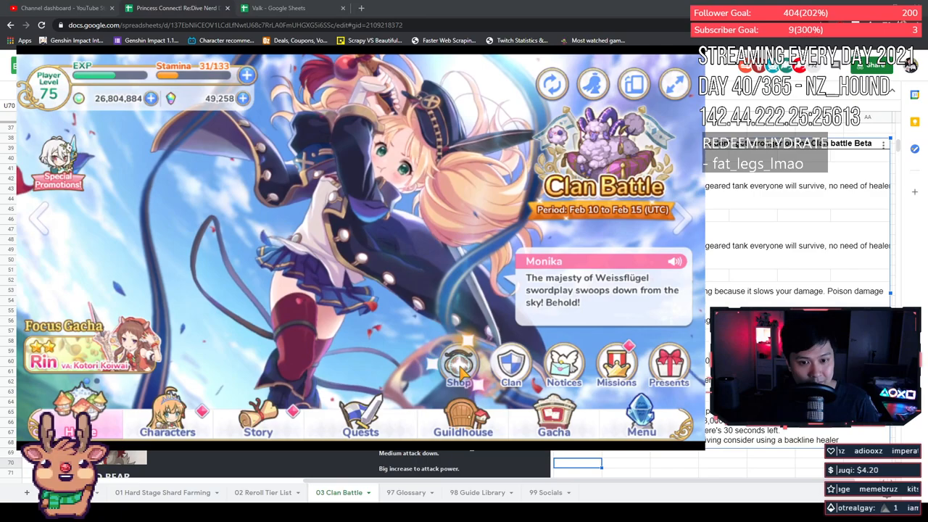
Step: Enter the shop and scroll down the Normal lineup to the sold-out experience potions
click(458, 365)
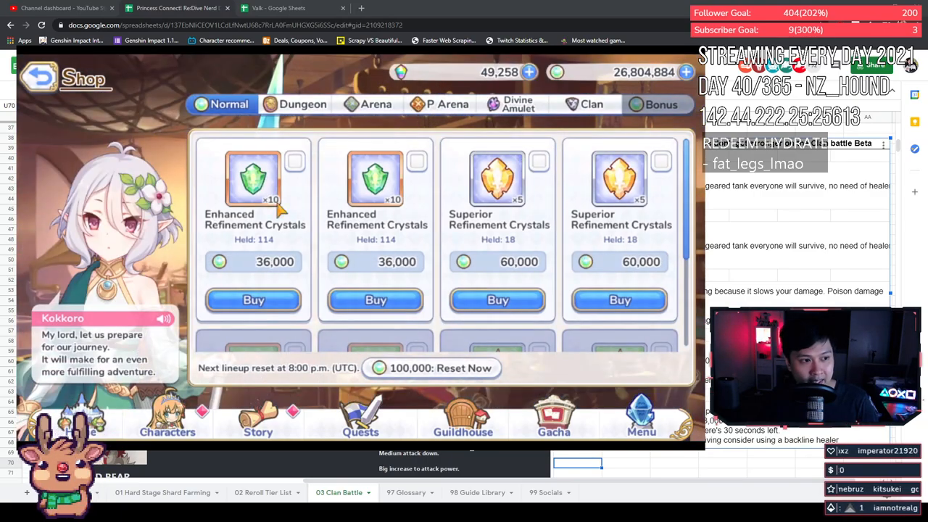
scroll(down, 3)
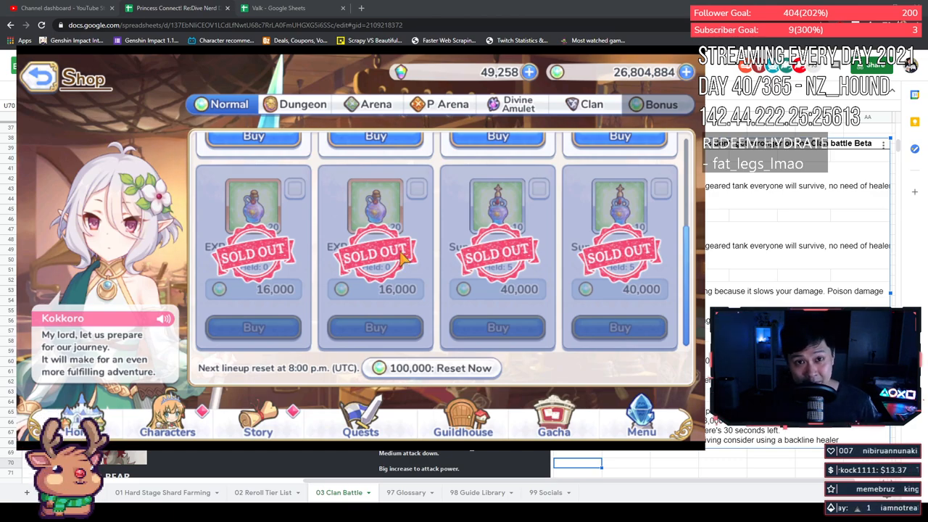
Step: Show Support Settings with the two Dungeon and two Clan Battle support characters
click(590, 104)
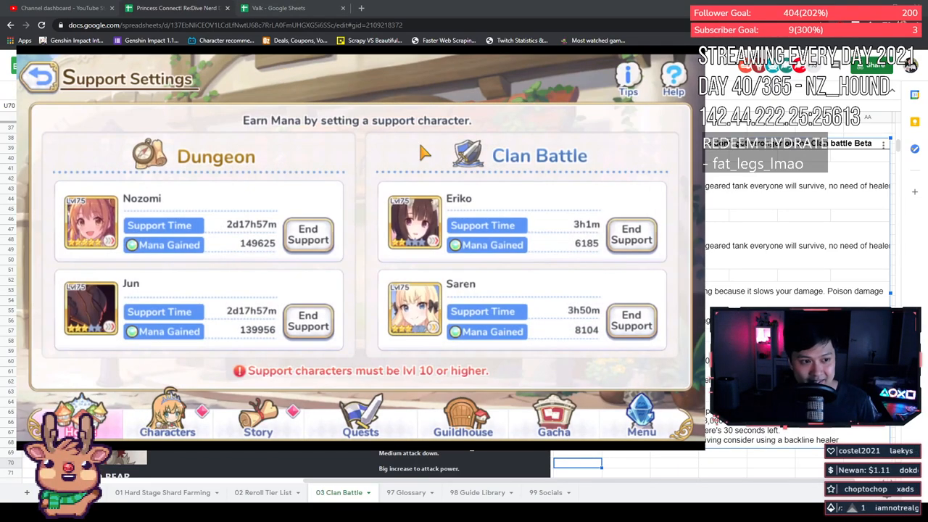
mouse_move(246, 270)
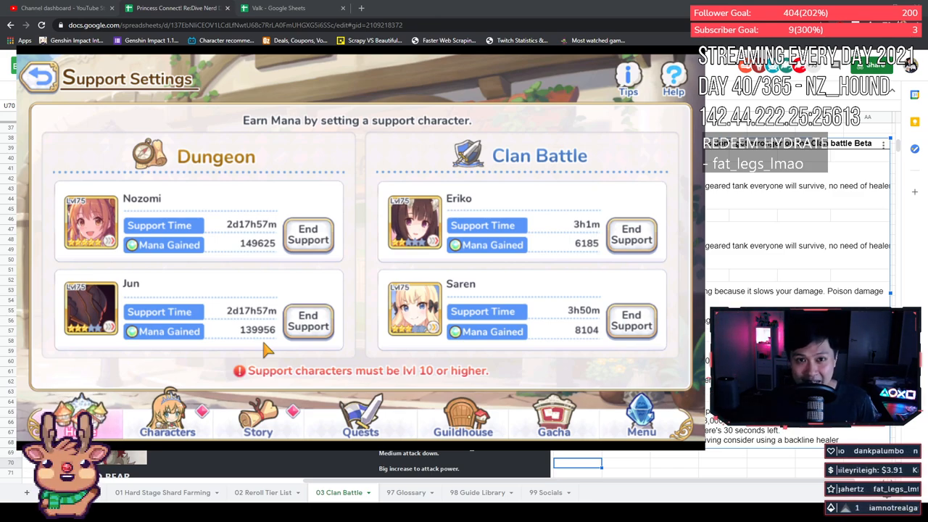
mouse_move(319, 254)
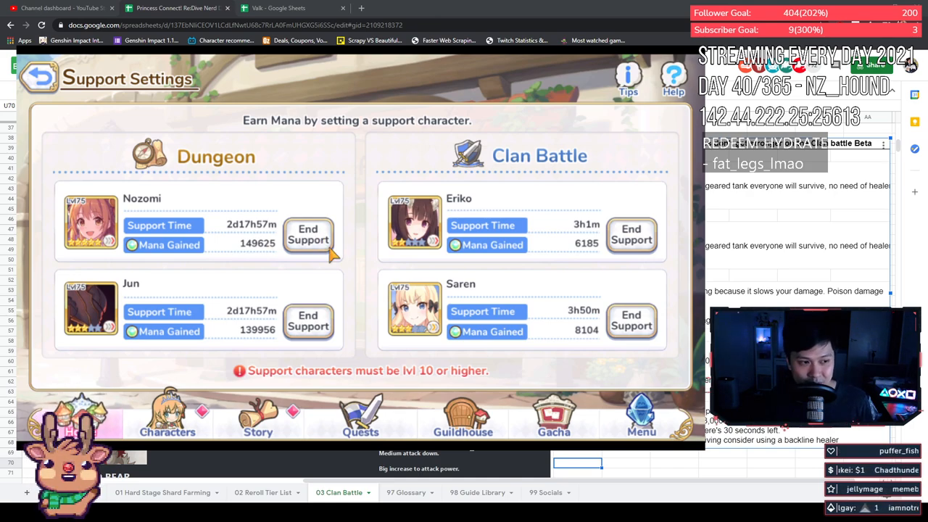
Step: View Jun's A True Hero bonuses (+600 HP, +6 P.Def, +4 M.Def), then the Lv. 60 Wyvern details
click(359, 417)
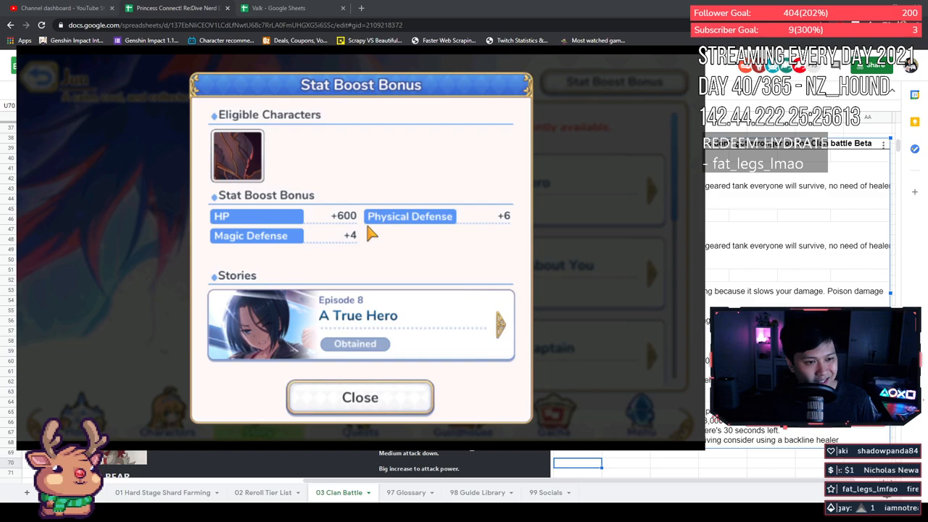
mouse_move(545, 249)
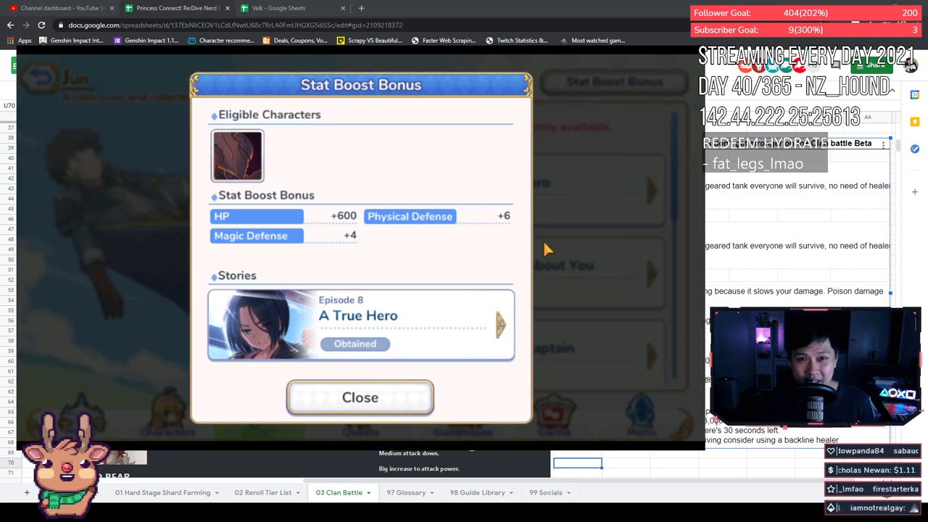
click(360, 397)
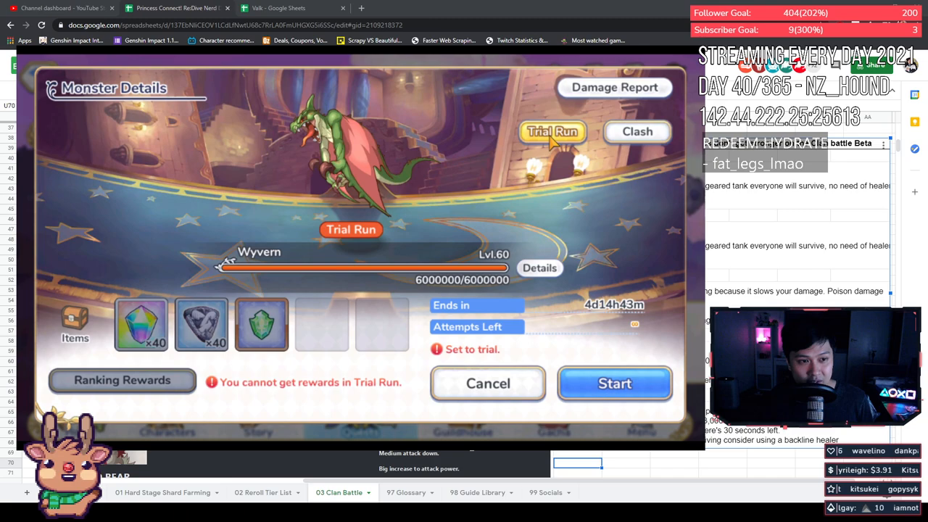
Step: Start the Wyvern trial run, cancel the party setup, and reach the Lv. 80 Mesarthim details
click(615, 383)
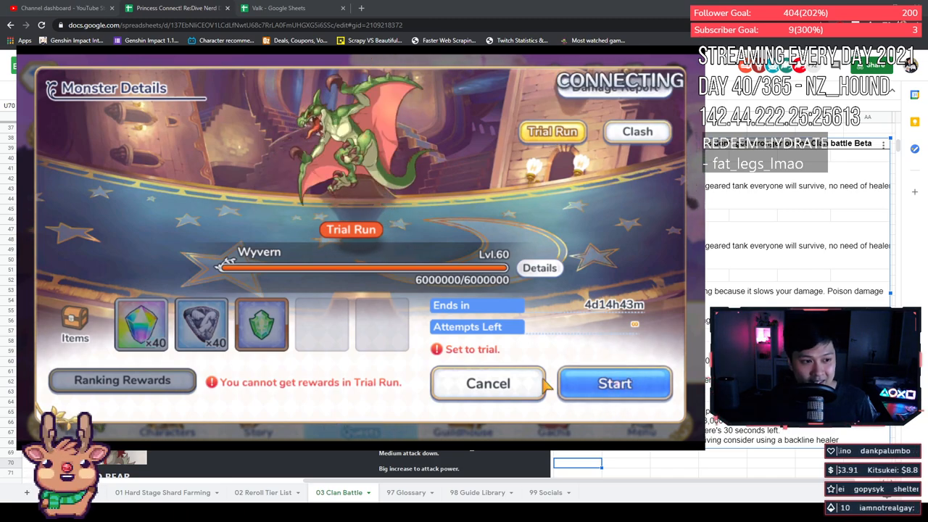
click(615, 383)
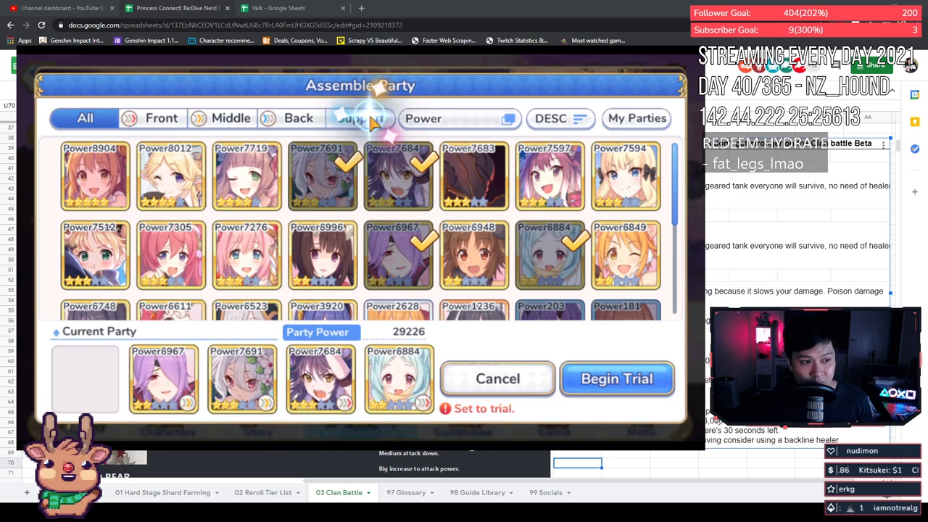
click(359, 119)
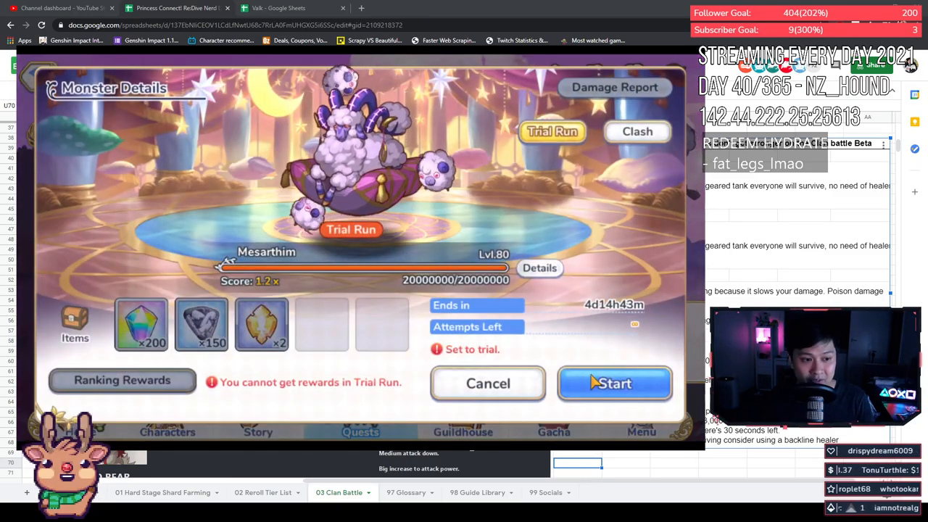
Step: Run the Mesarthim trial battle and return to the home screen with the Clan Battle banner
click(614, 383)
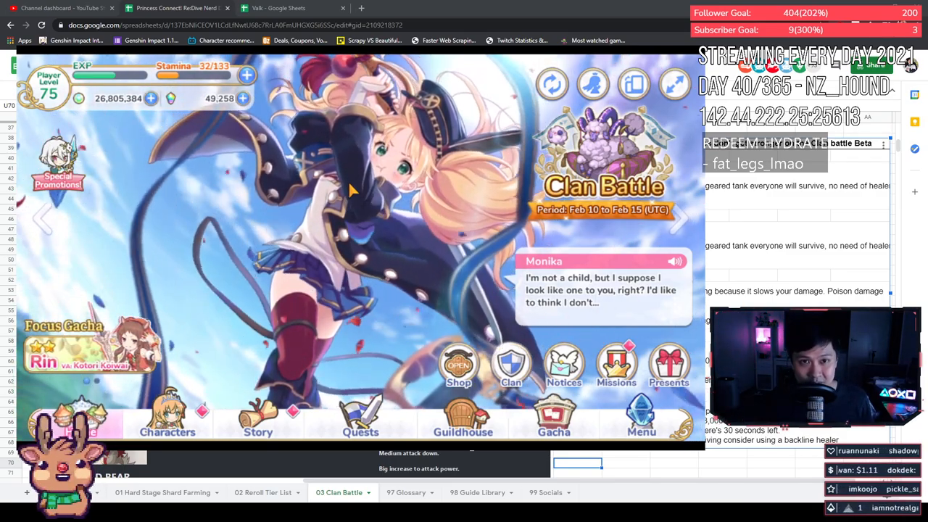
Step: Switch to the Valk clan ratings sheet showing the # vs Rating column chart
click(290, 9)
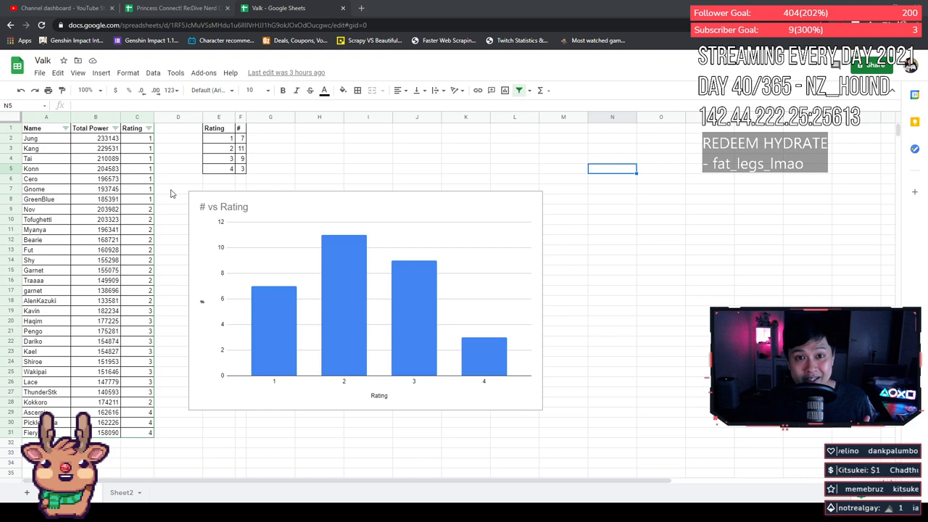
mouse_move(365, 186)
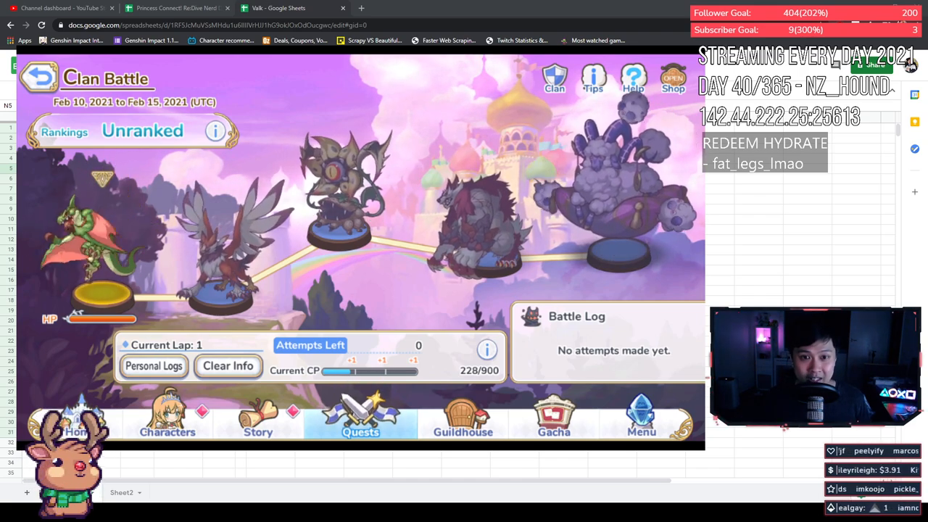
click(289, 8)
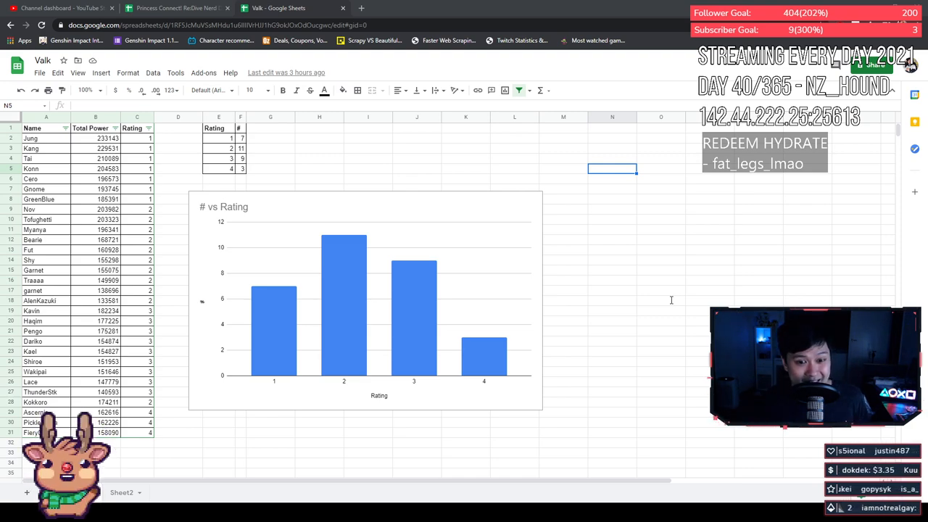
mouse_move(550, 289)
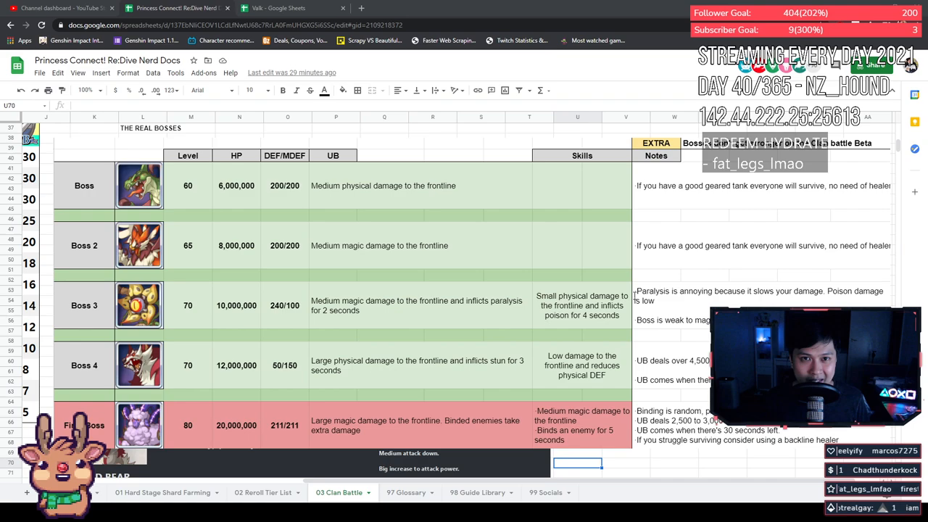
mouse_move(229, 341)
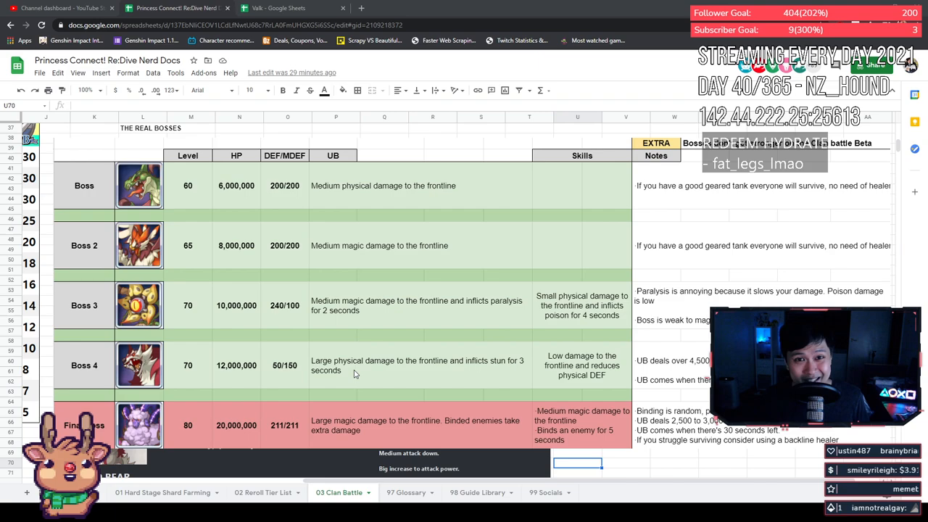
mouse_move(330, 349)
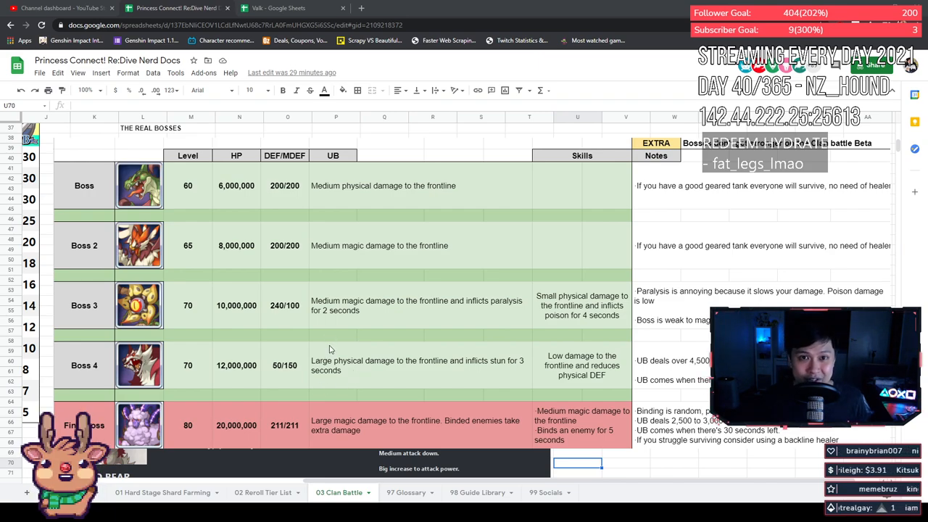